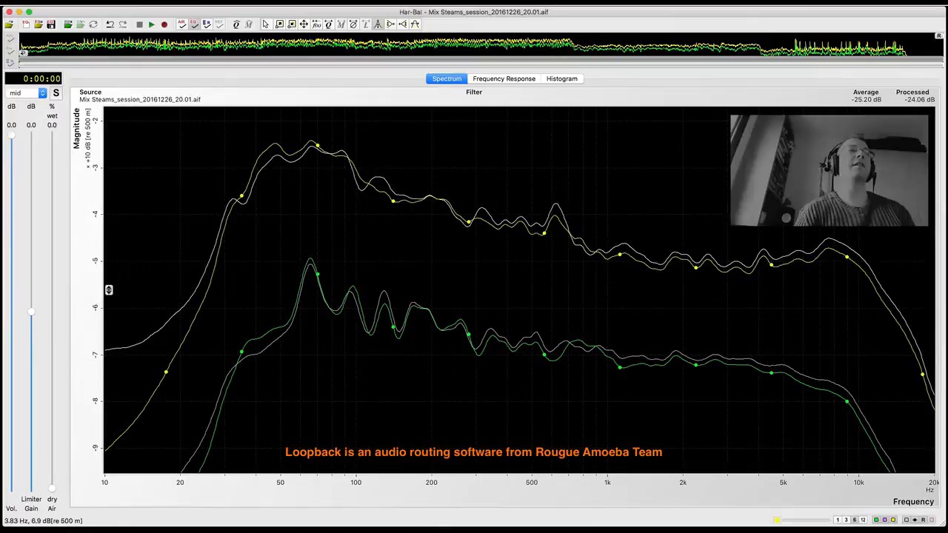
# Step: Reach Har-Bal's Driver page from the application menu's Preferences
pyautogui.click(12, 12)
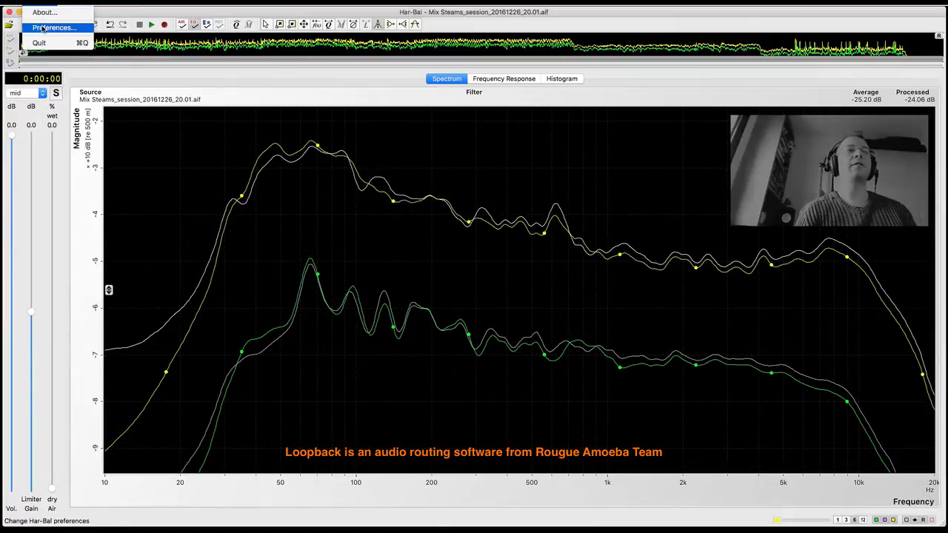
pyautogui.click(53, 26)
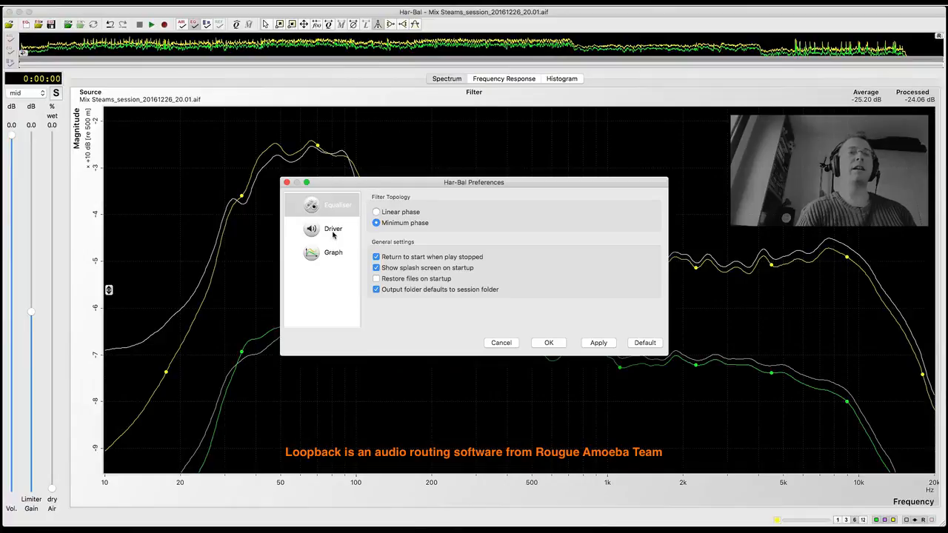
pyautogui.click(332, 228)
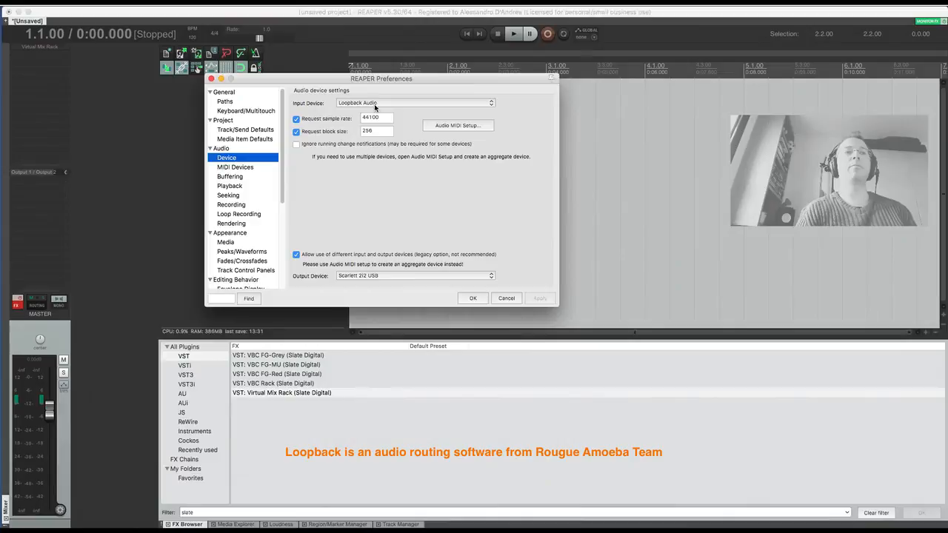
pyautogui.moveTo(354, 290)
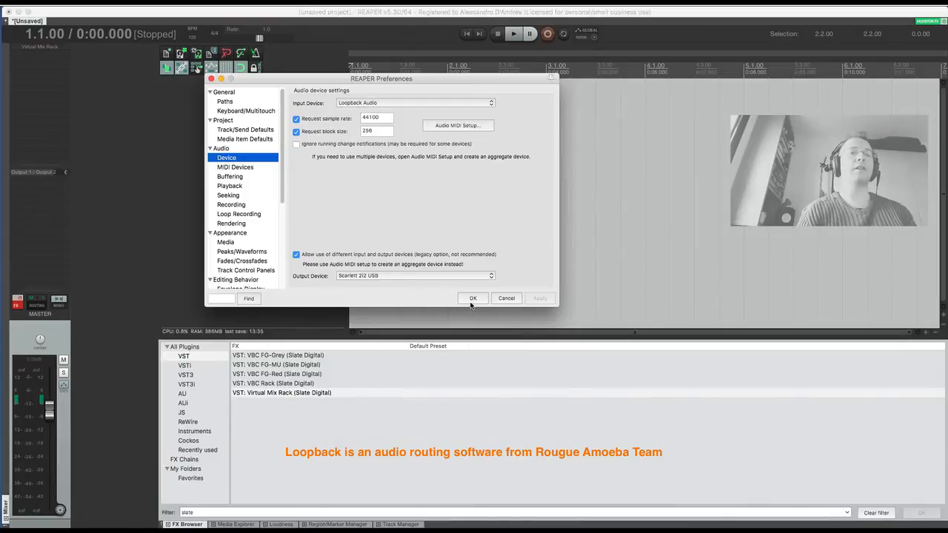
# Step: Confirm Loopback Audio as REAPER's input device and leave Preferences
pyautogui.click(473, 297)
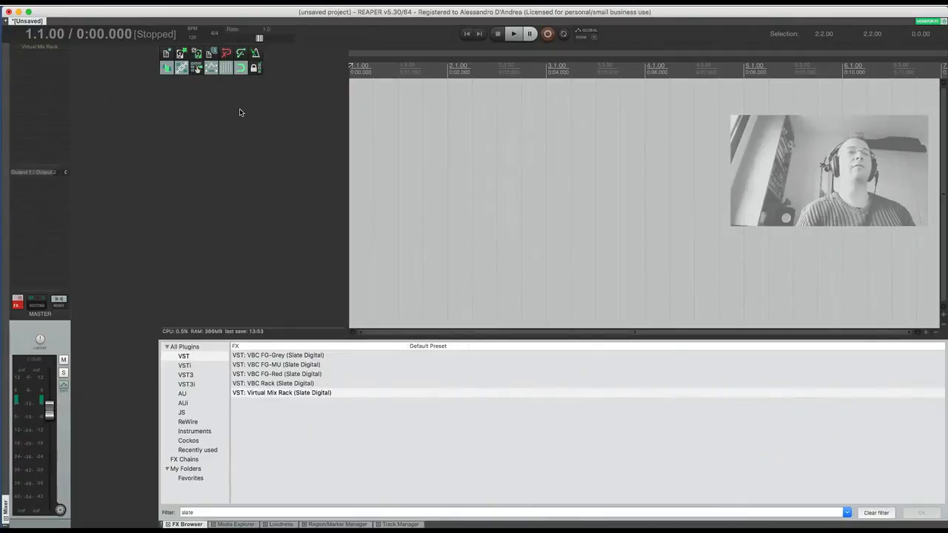
# Step: Insert a new track from the track panel and arm it for recording
pyautogui.rightClick(240, 112)
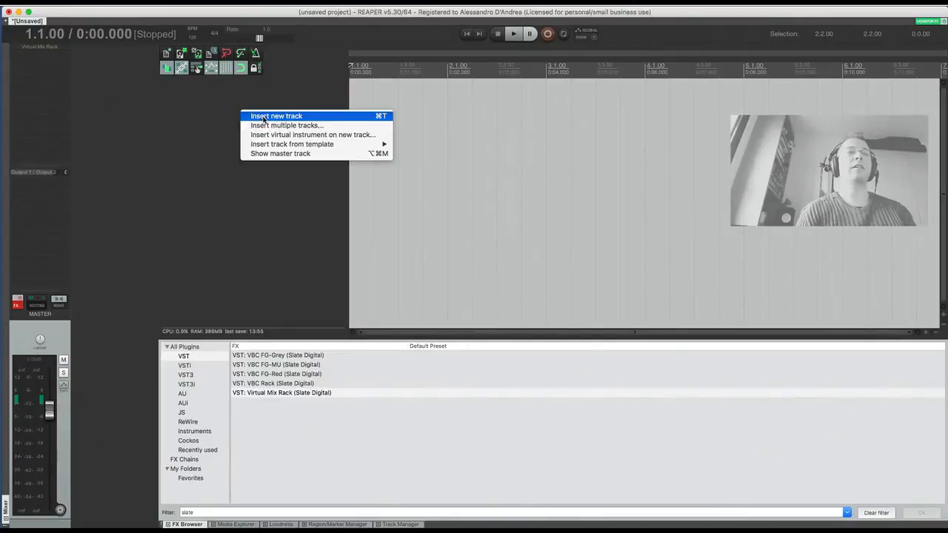
pyautogui.click(275, 115)
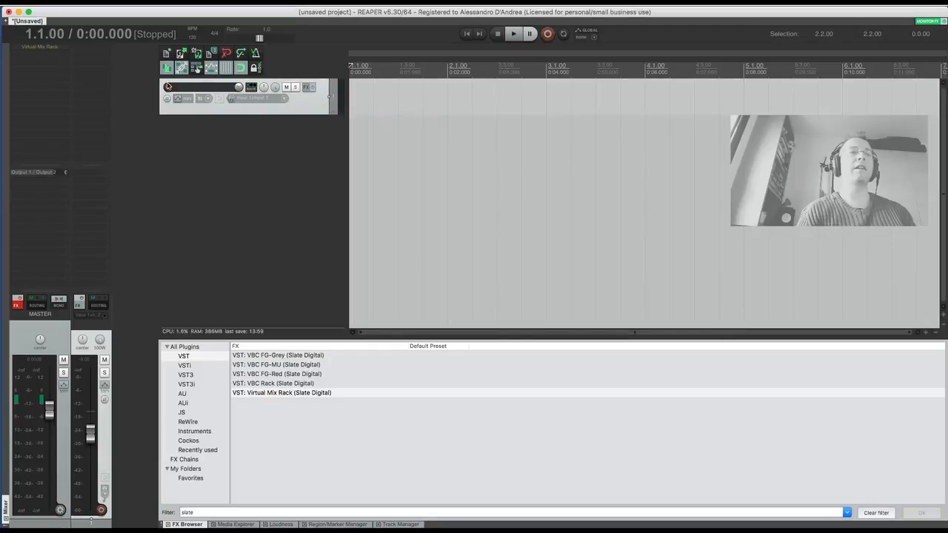
pyautogui.click(166, 86)
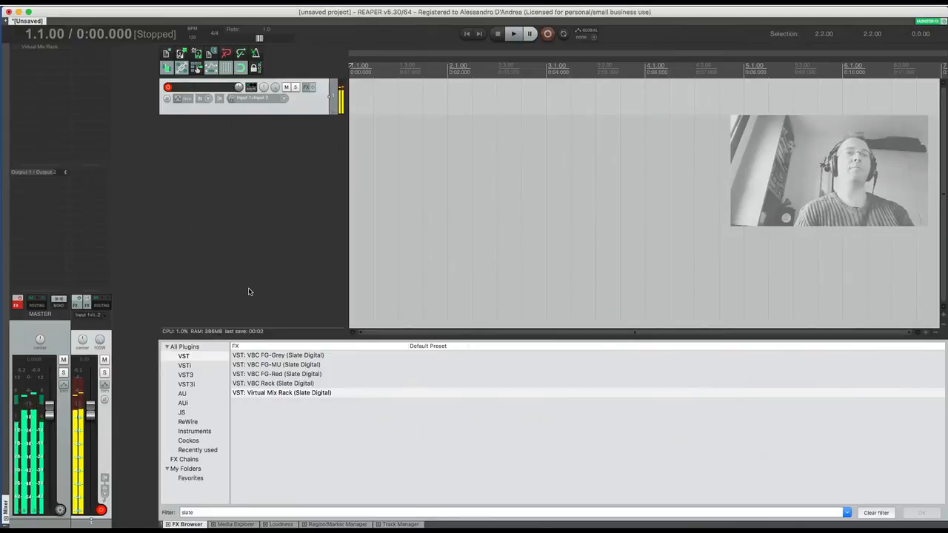
pyautogui.moveTo(168, 302)
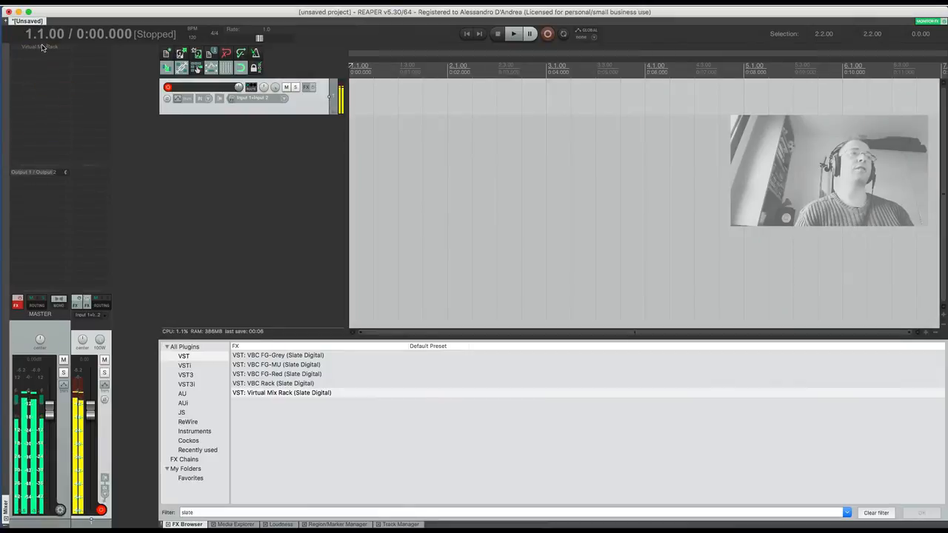
# Step: Bring up the Slate Virtual Mix Rack from the master FX slot and toggle its bypass
pyautogui.doubleClick(282, 393)
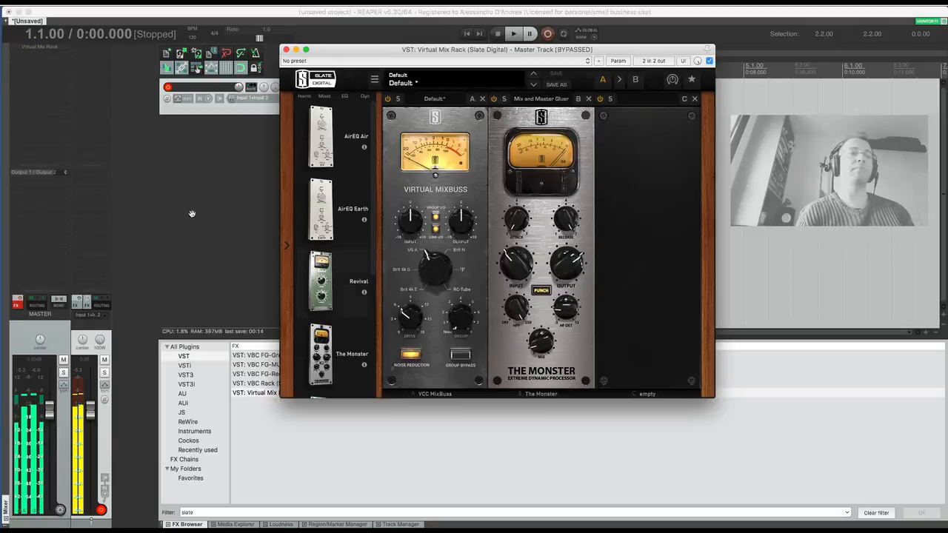
pyautogui.click(18, 299)
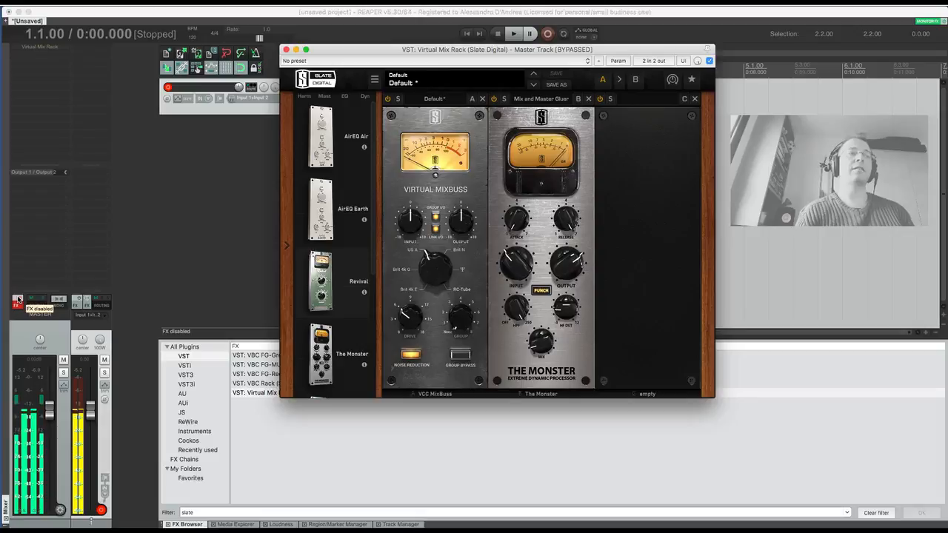